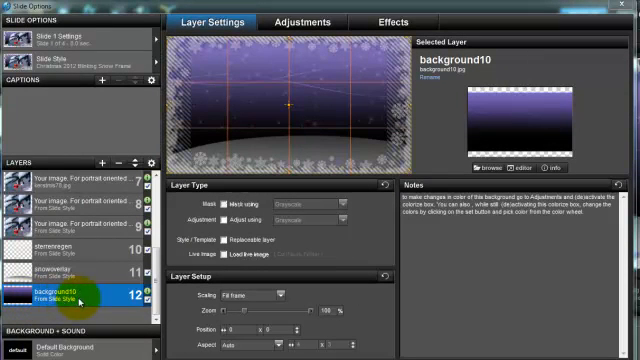
mouse_move(311, 22)
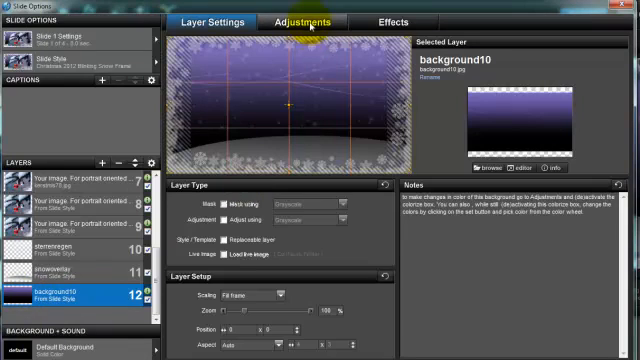
mouse_move(309, 22)
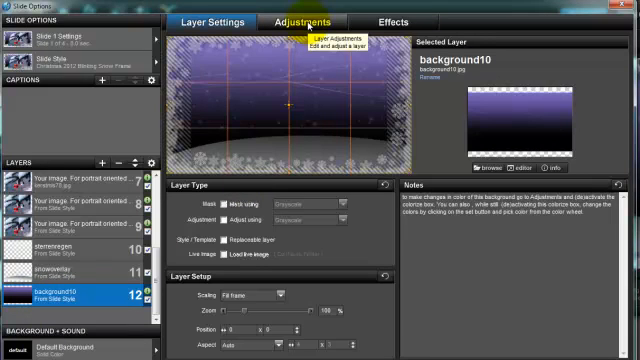
- Show the Adjustments and Editing Tools panels for the background10 layer
left_click(297, 21)
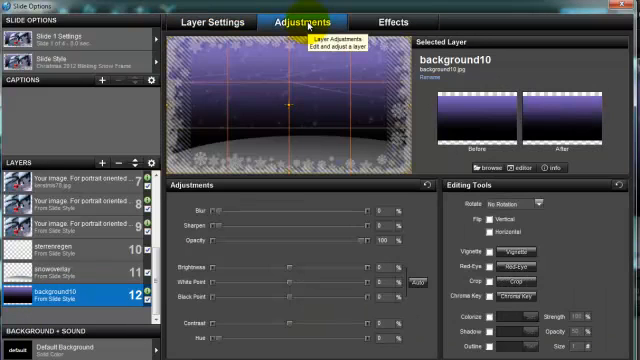
mouse_move(482, 202)
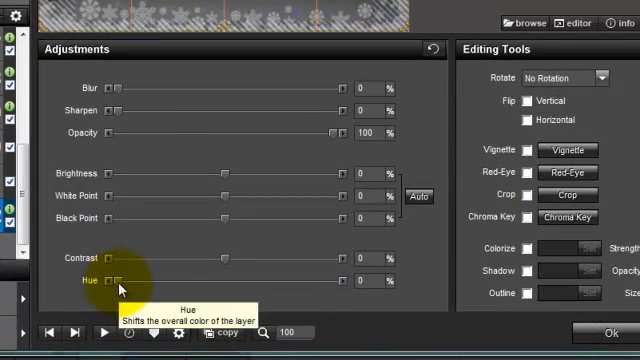
left_click_drag(120, 285, 165, 285)
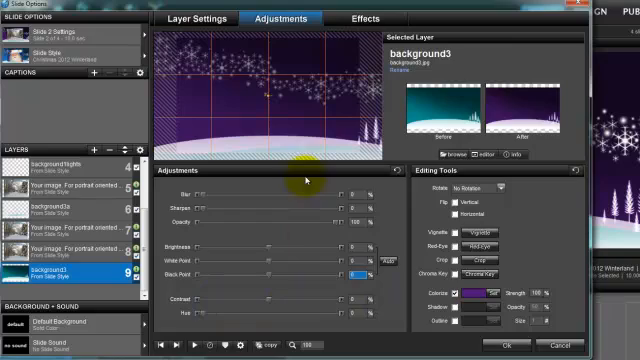
mouse_move(290, 230)
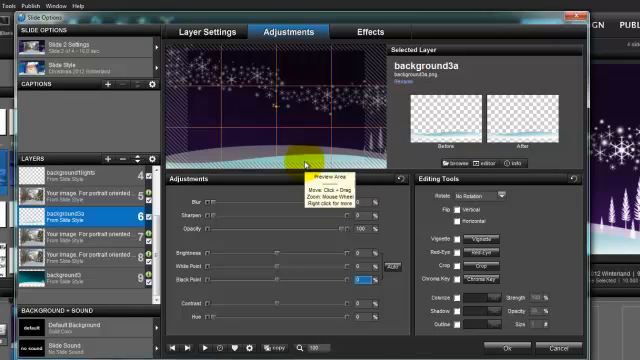
mouse_move(399, 297)
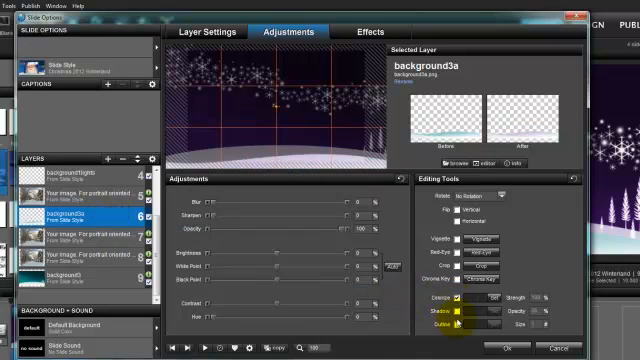
- Enable Colorize on background3a and open the colour picker for its tint
left_click(484, 300)
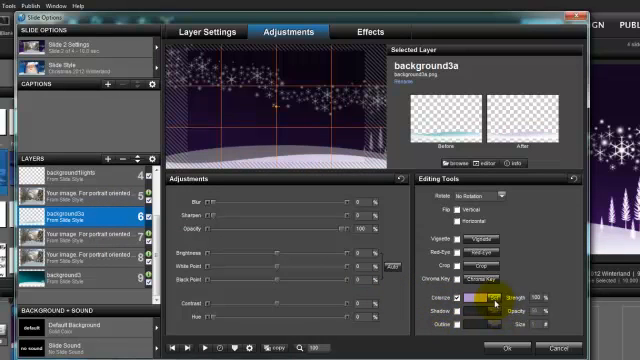
left_click(485, 288)
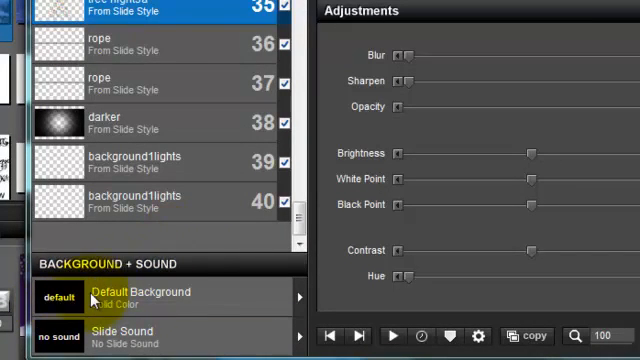
mouse_move(120, 305)
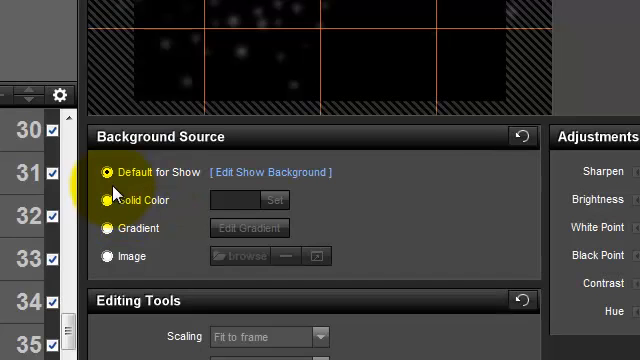
mouse_move(108, 200)
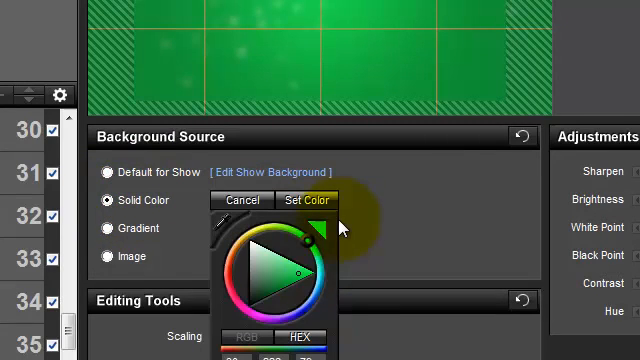
- Confirm the green solid colour, then switch the background to Gradient and open the gradient editor
left_click(306, 200)
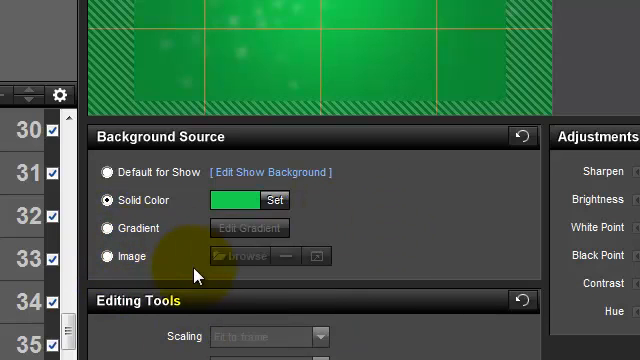
left_click(108, 228)
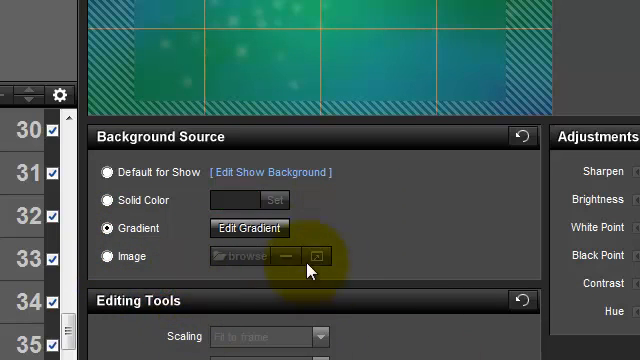
left_click(249, 228)
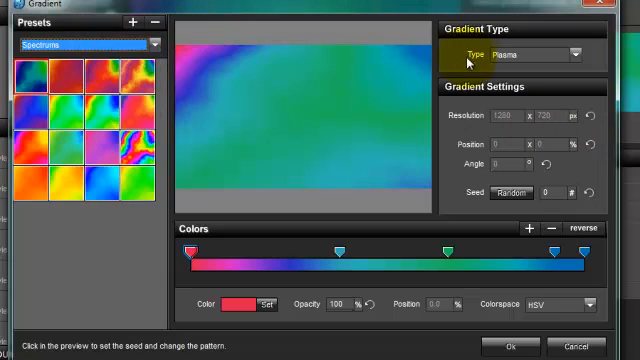
- Set the gradient type to Plasma
left_click(575, 54)
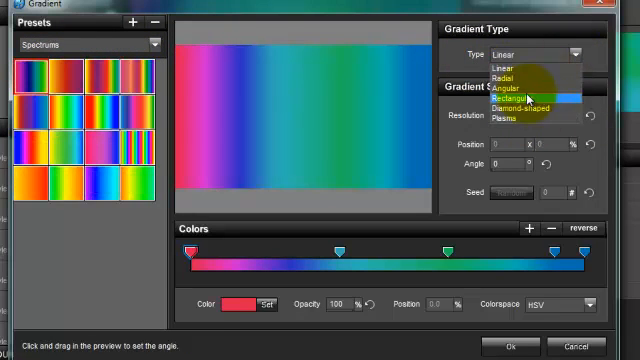
left_click(500, 99)
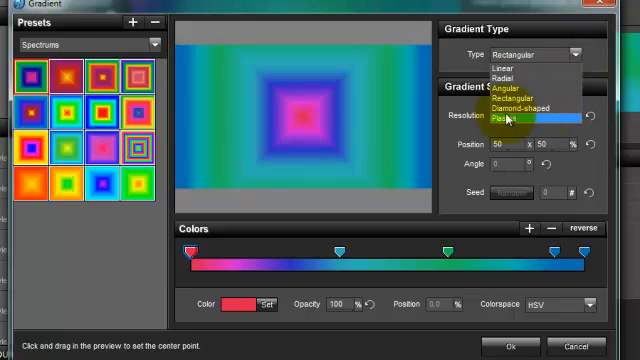
left_click(508, 118)
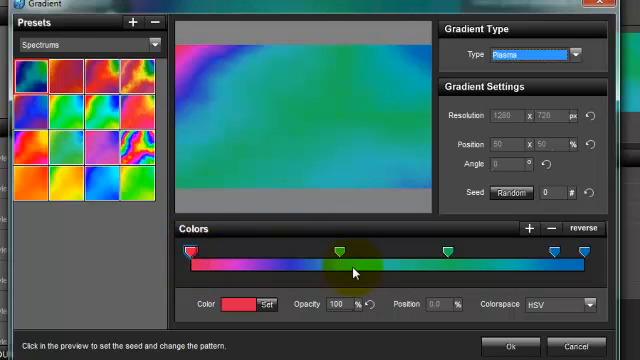
- Select a gradient colour stop and pick its new colour from the wheel
left_click(338, 253)
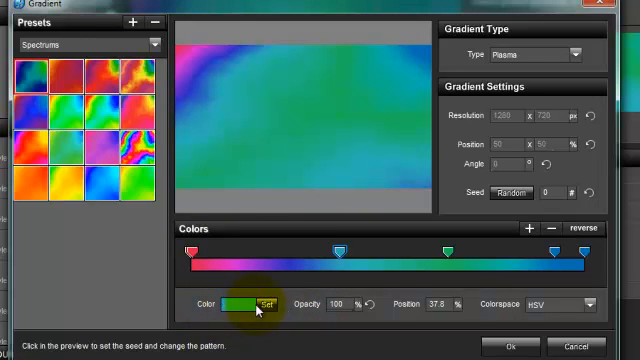
left_click(256, 305)
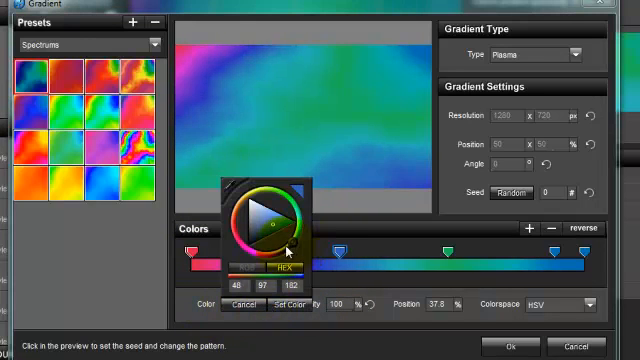
left_click(270, 305)
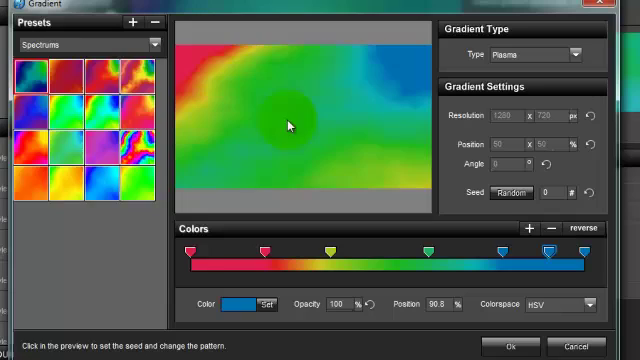
- Reseed the plasma pattern twice and accept the gradient with Ok
left_click(293, 125)
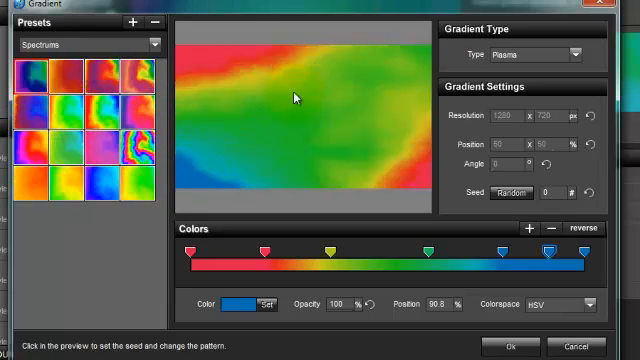
left_click(372, 158)
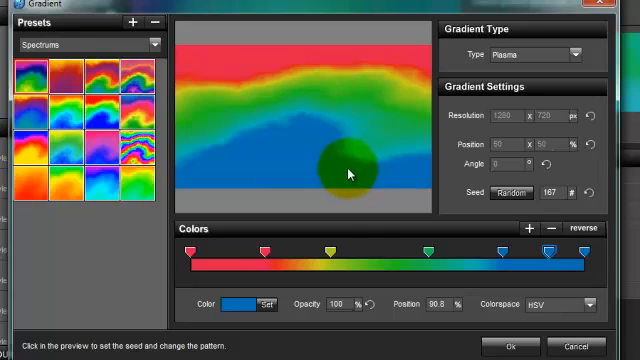
left_click(347, 172)
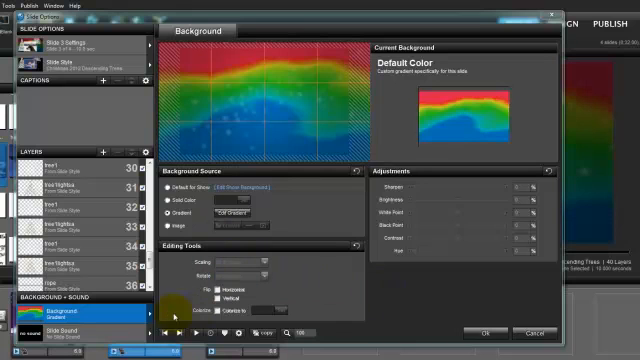
- Set the Background Source to Solid Color instead of Gradient
scroll("down", 3)
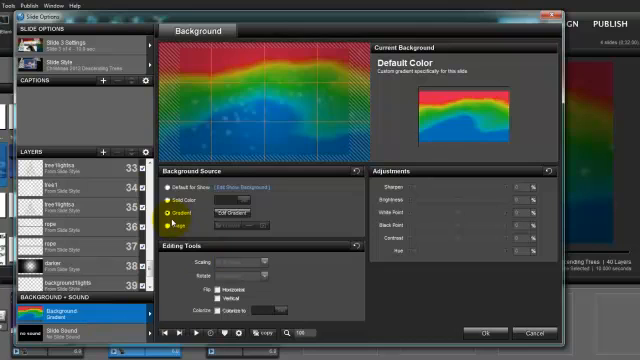
left_click(170, 191)
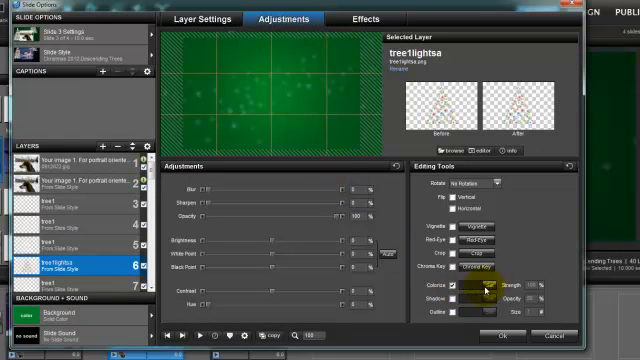
- Set Black Point to 100% on layer 6, tree1lightsa
left_click(489, 288)
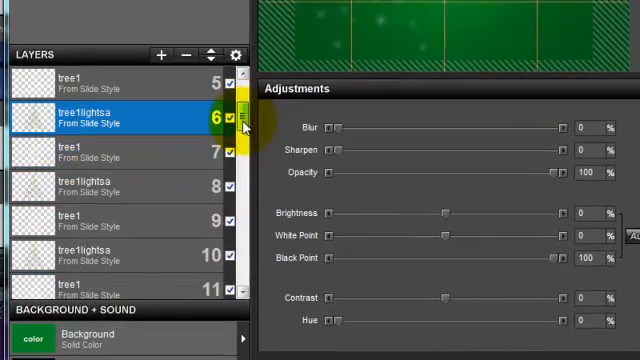
- Select the remaining tree1lightsa layers and set each Black Point to 100
left_click(110, 184)
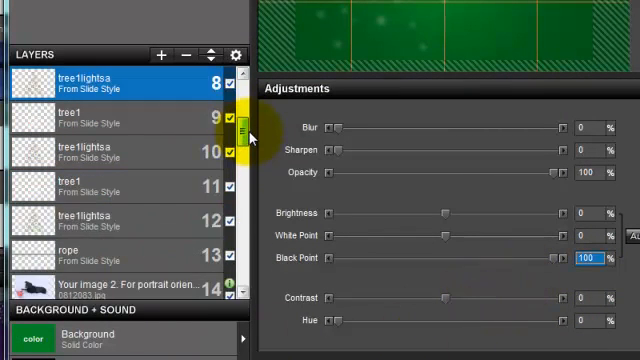
left_click(100, 152)
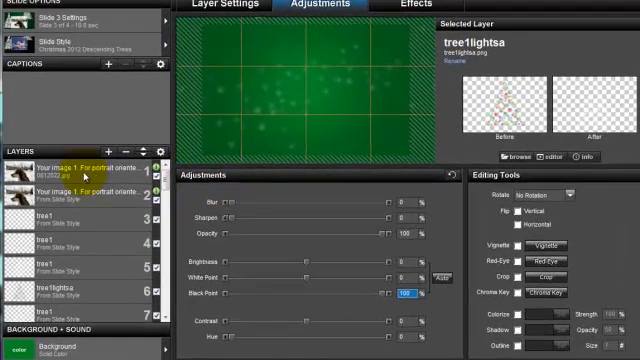
- Select the dog photo layer and pick magenta as its Colorize tint
left_click(75, 170)
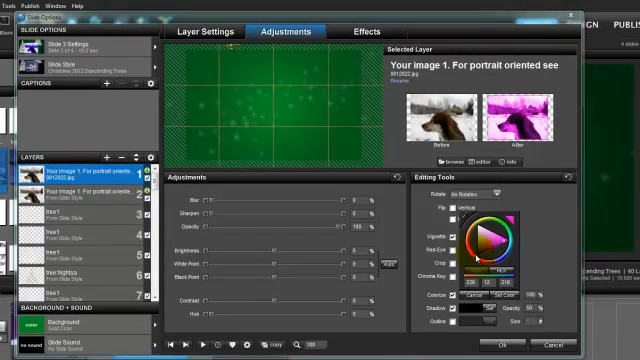
left_click(482, 245)
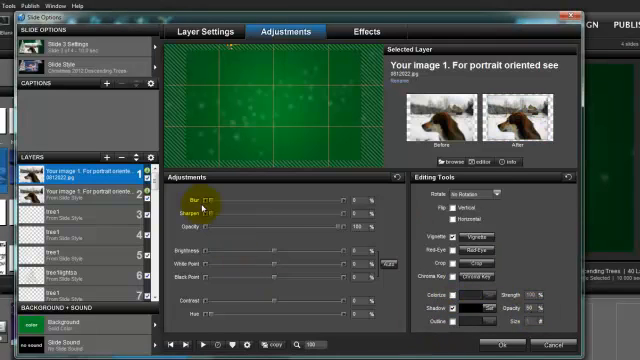
mouse_move(305, 325)
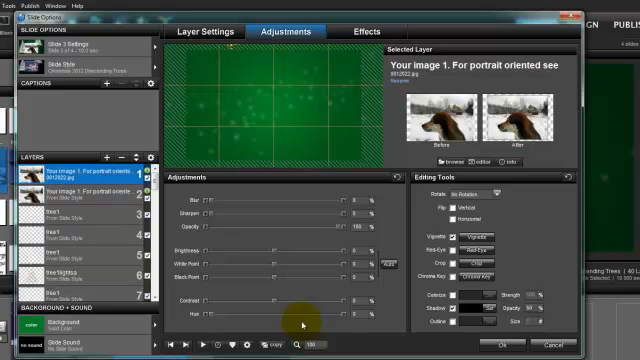
mouse_move(308, 257)
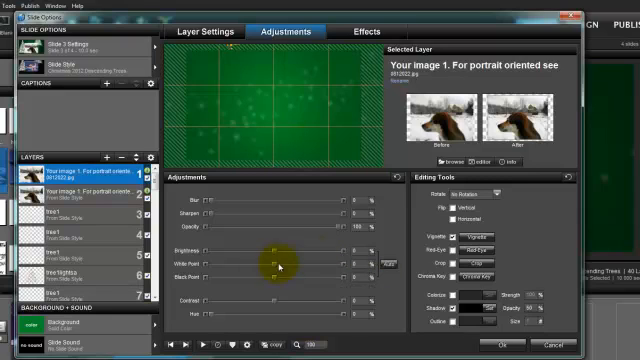
mouse_move(258, 275)
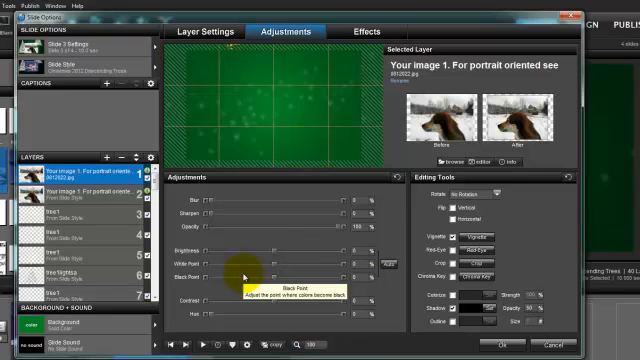
mouse_move(300, 310)
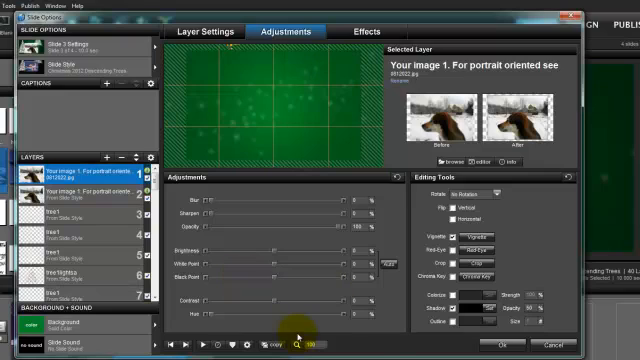